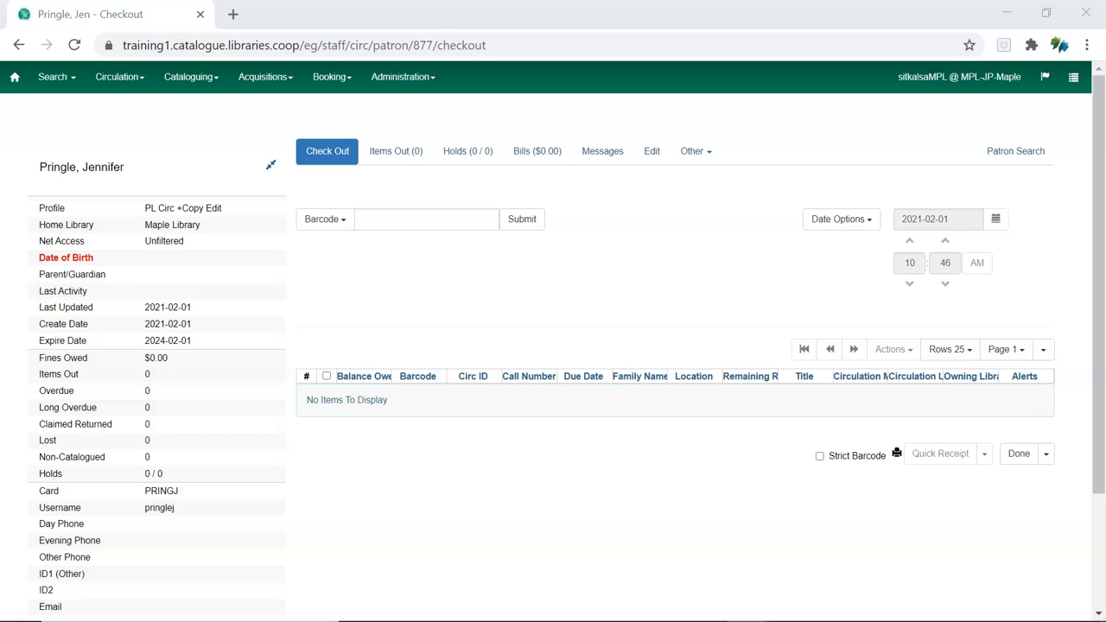
{"action": "left_click", "coordinate": [696, 150]}
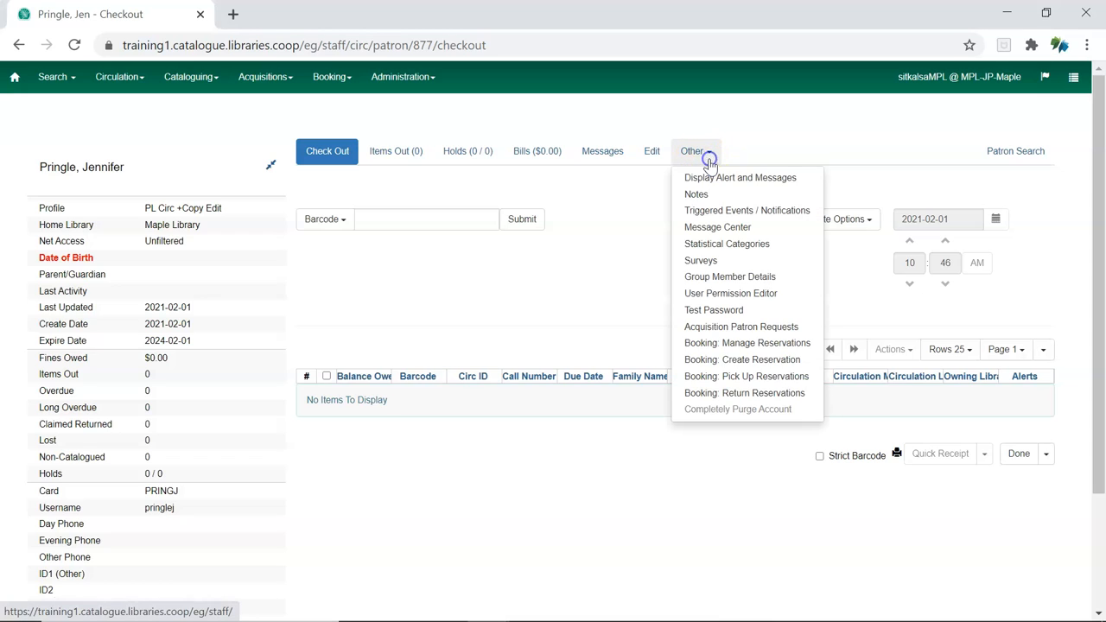
{"action": "mouse_move", "coordinate": [708, 164]}
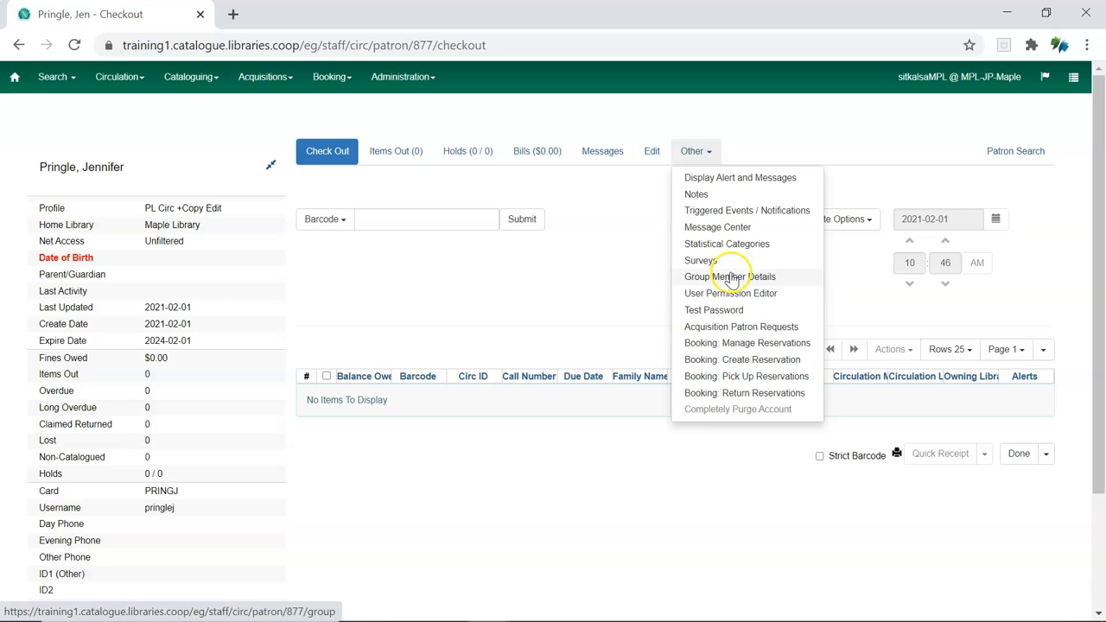
{"action": "left_click", "coordinate": [731, 293]}
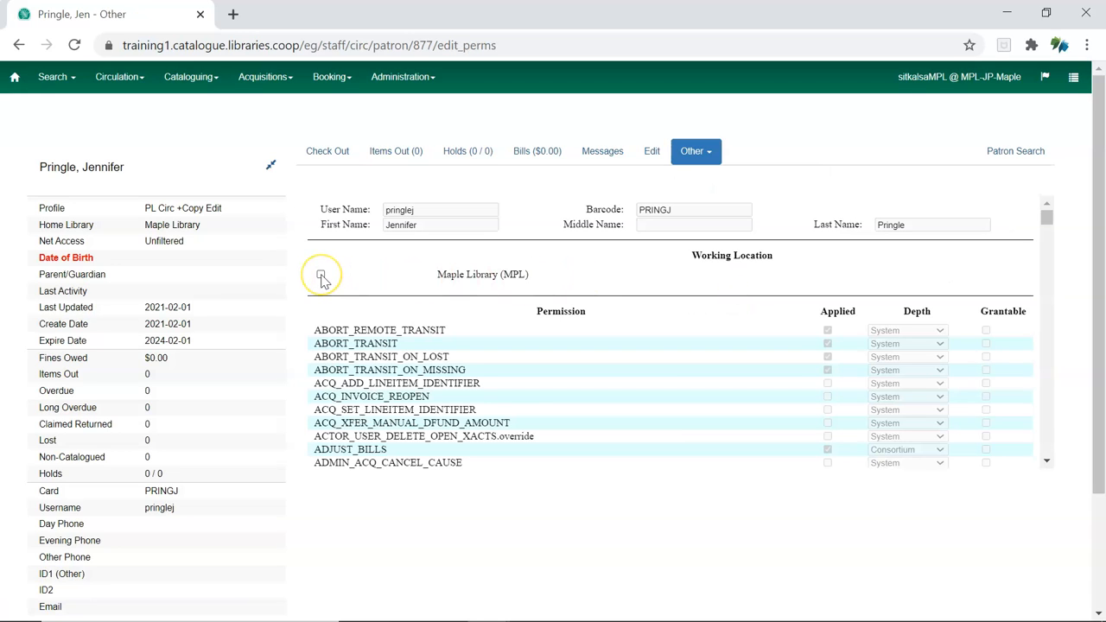
Tick Maple Library (MPL) as a working location in the Working Location section.
{"action": "left_click", "coordinate": [321, 275]}
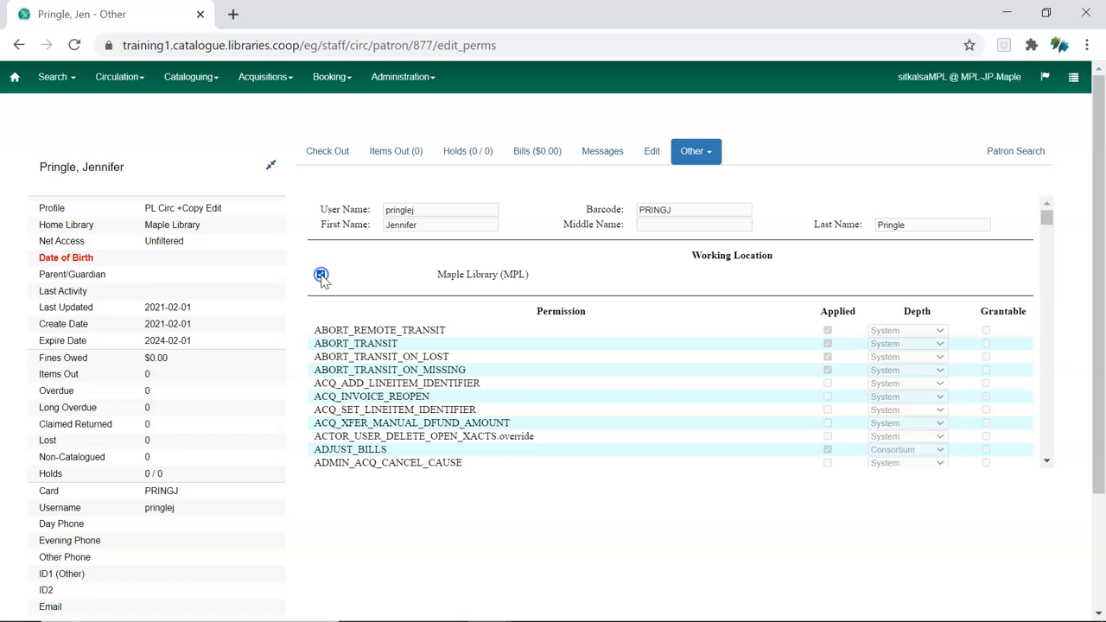
{"action": "left_click", "coordinate": [321, 275]}
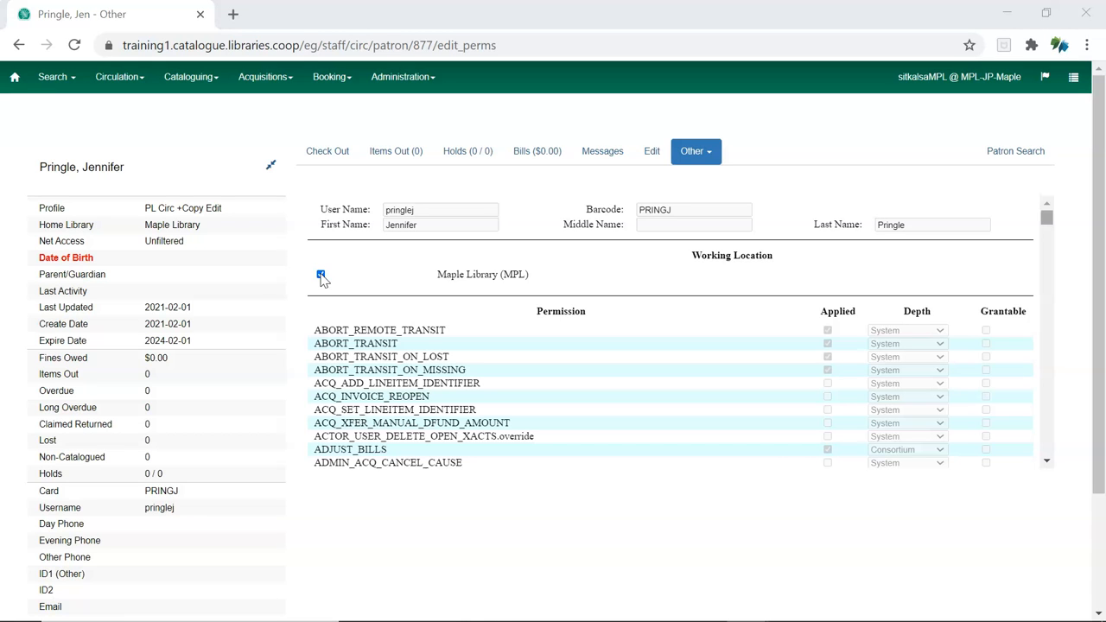
Save the permission changes and dismiss the 'successfully modified' alert.
{"action": "scroll", "scroll_direction": "down", "scroll_amount": 3}
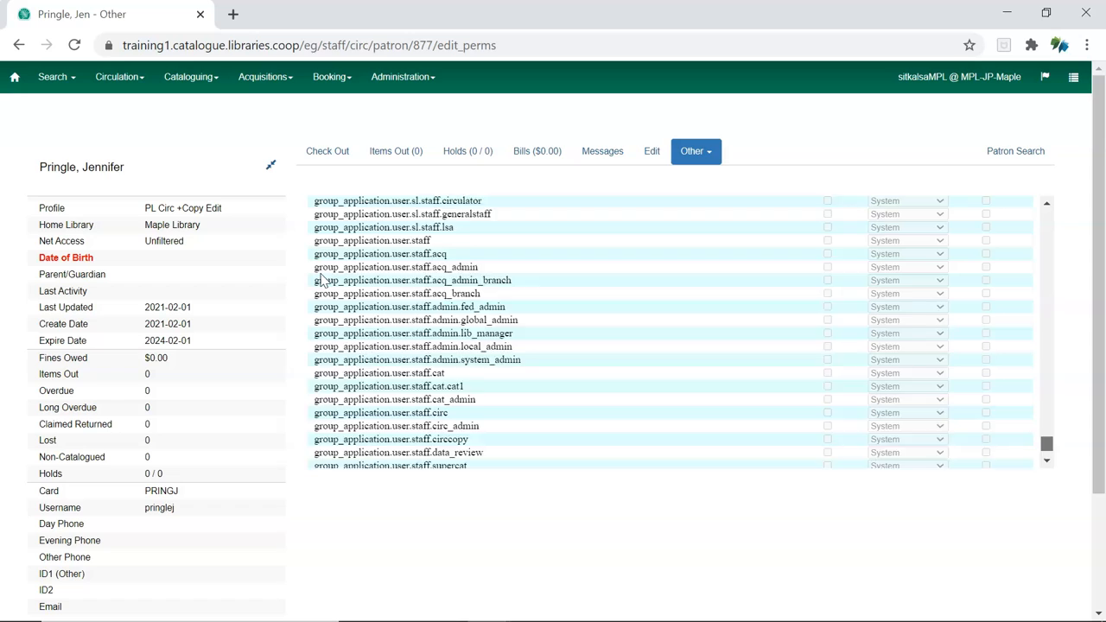
{"action": "scroll", "scroll_direction": "down", "scroll_amount": 3}
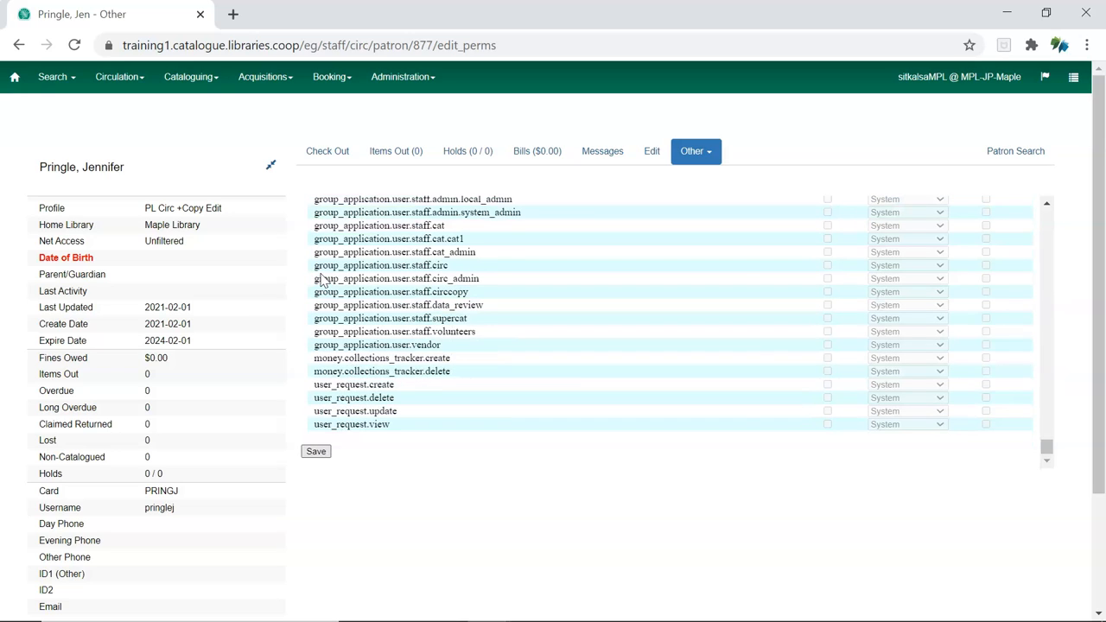
{"action": "left_click", "coordinate": [316, 451]}
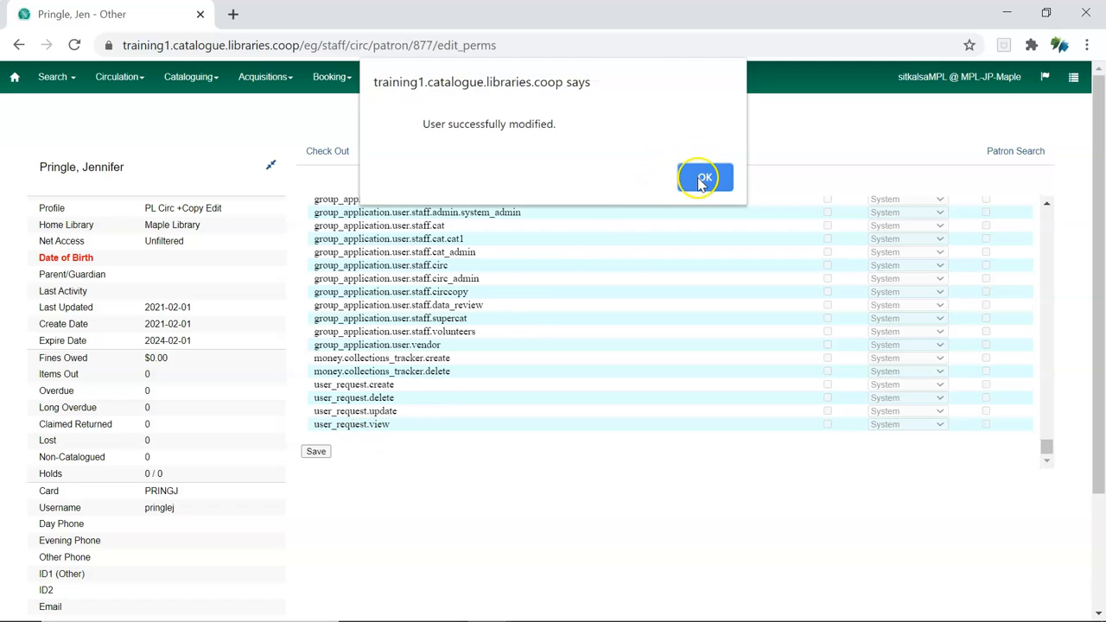
{"action": "left_click", "coordinate": [704, 177]}
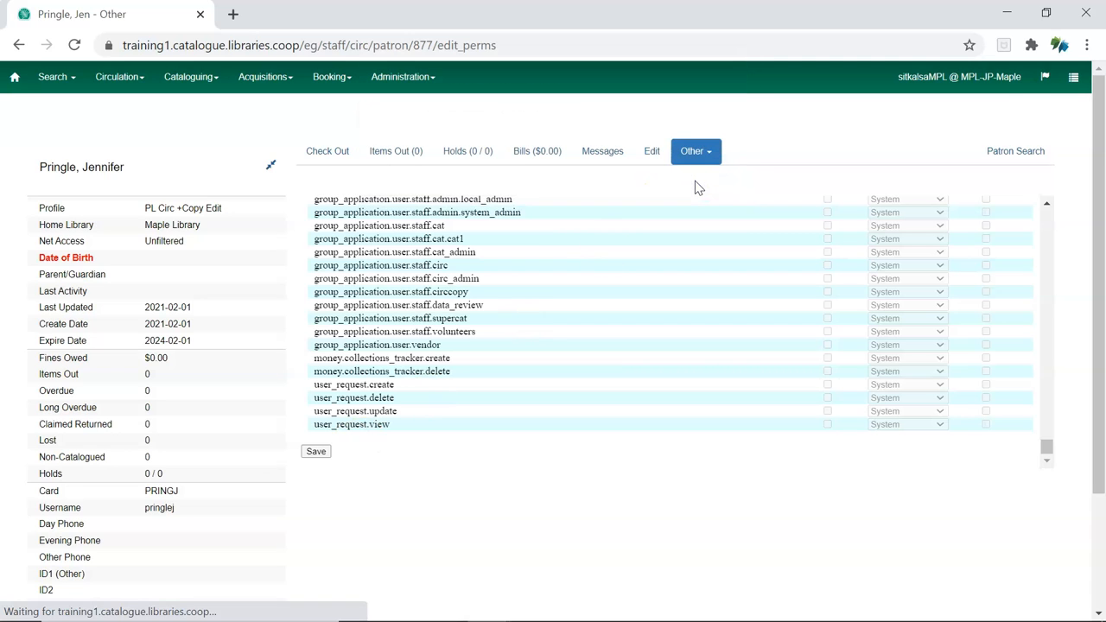